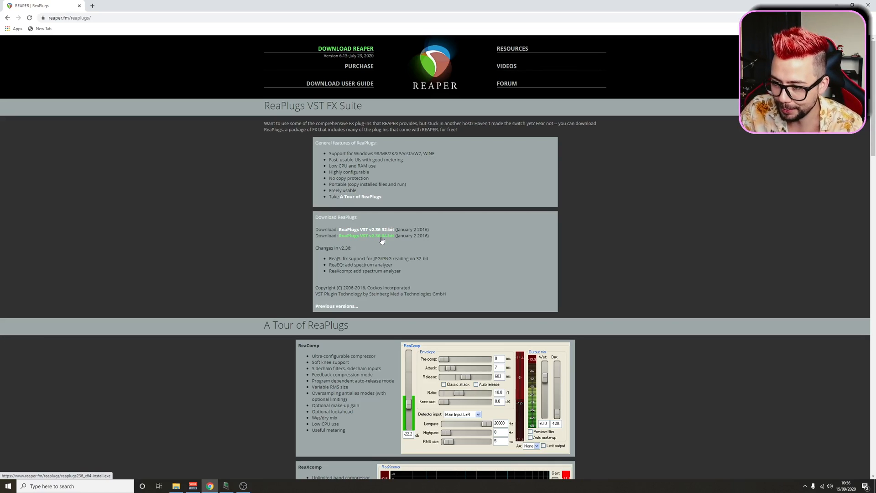
Step: Download the 64-bit ReaPlugs VST installer from reaper.fm and launch it
{"action": "left_click", "coordinate": [366, 236]}
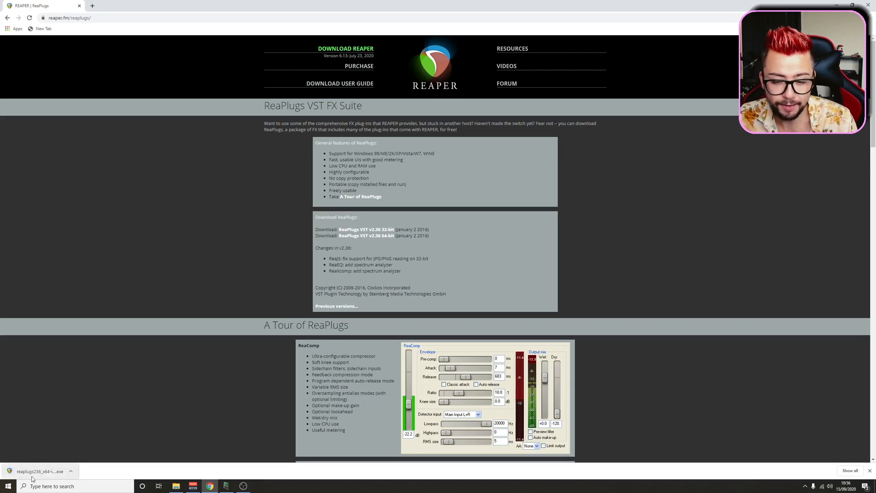
{"action": "left_click", "coordinate": [40, 471]}
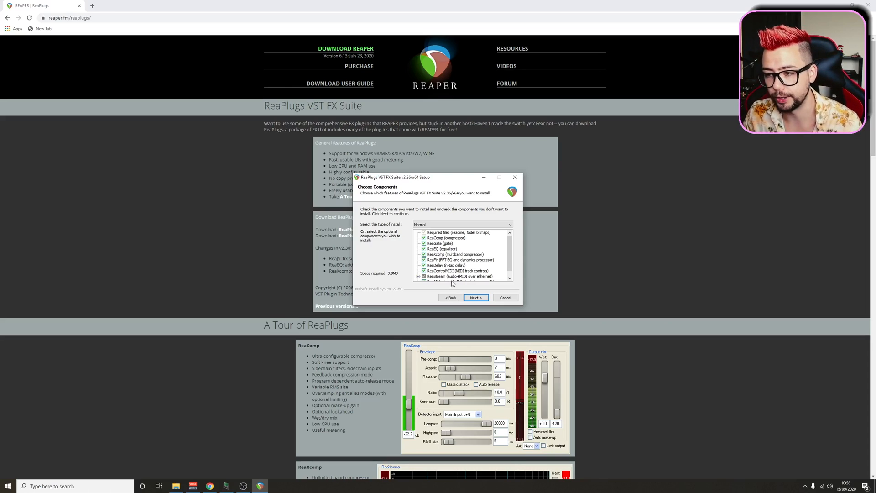
Step: Get past Choose Components, then quit ReaPlugs Setup at the install-location step
{"action": "scroll", "scroll_direction": "down", "scroll_amount": 3}
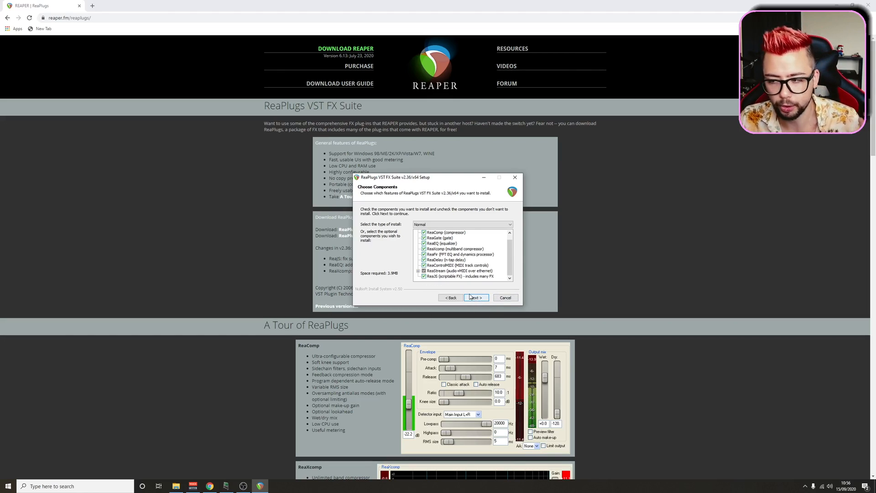
{"action": "left_click", "coordinate": [476, 297]}
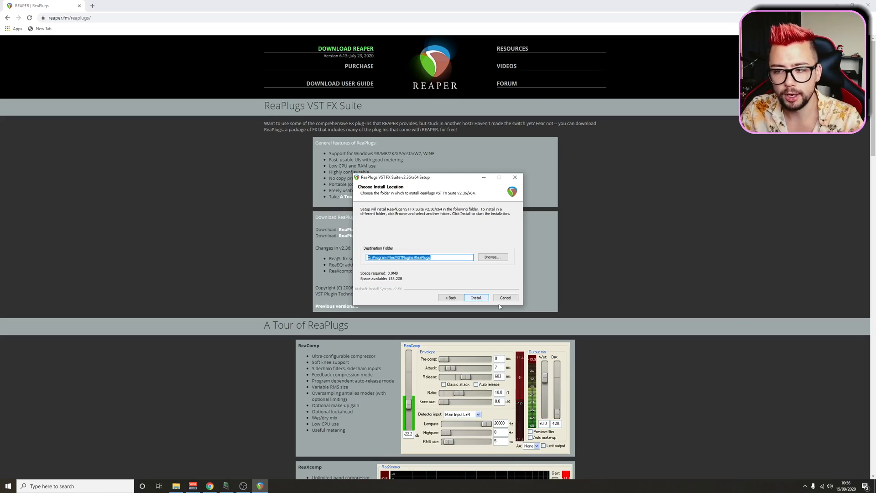
{"action": "left_click", "coordinate": [505, 297]}
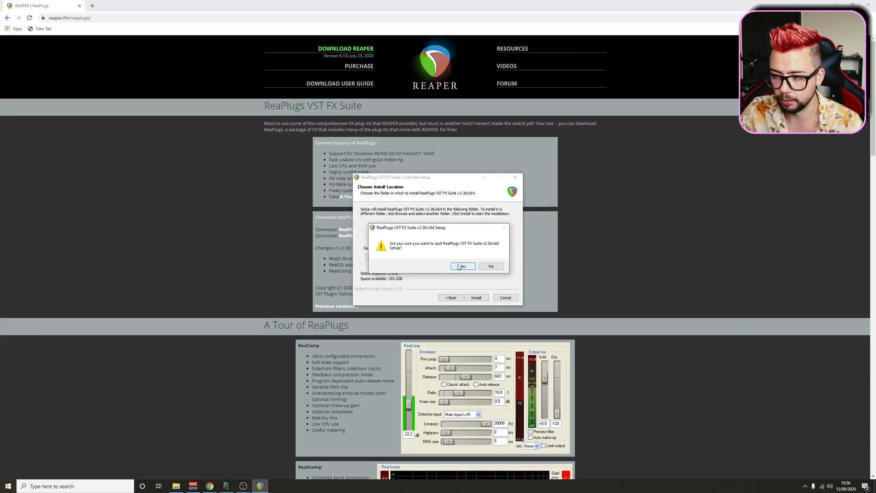
{"action": "left_click", "coordinate": [462, 266]}
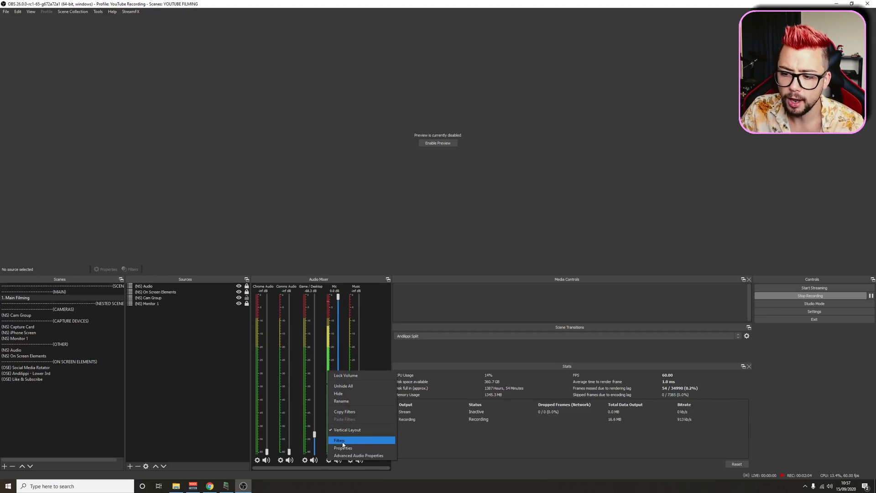
Step: Add a VST 2.x Plug-in filter named 'Deep' to Mic, using the reajs plug-in
{"action": "left_click", "coordinate": [339, 440]}
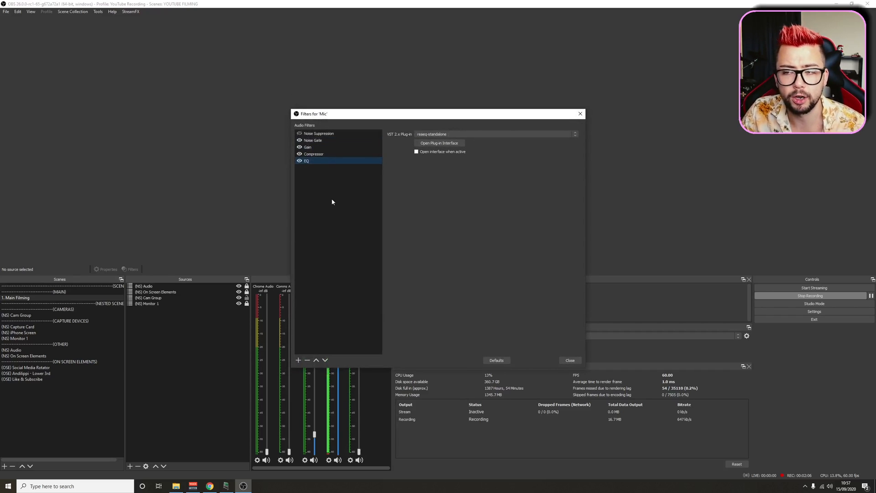
{"action": "mouse_move", "coordinate": [296, 331]}
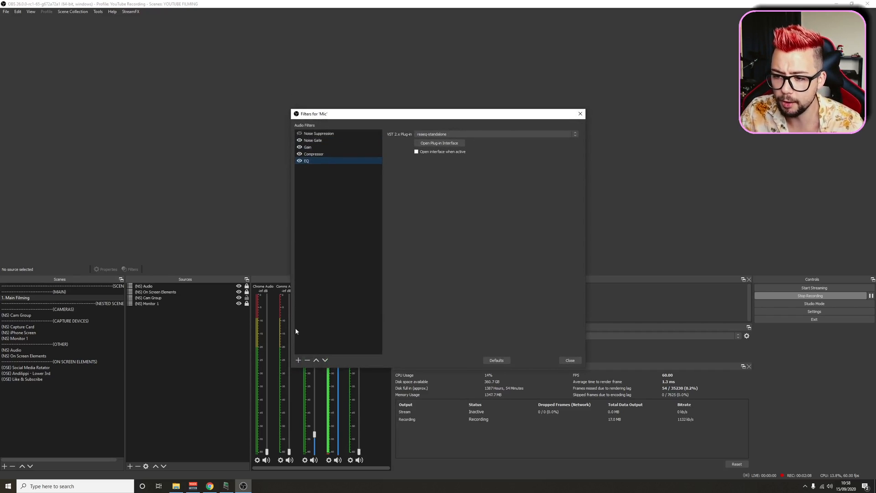
{"action": "left_click", "coordinate": [298, 360]}
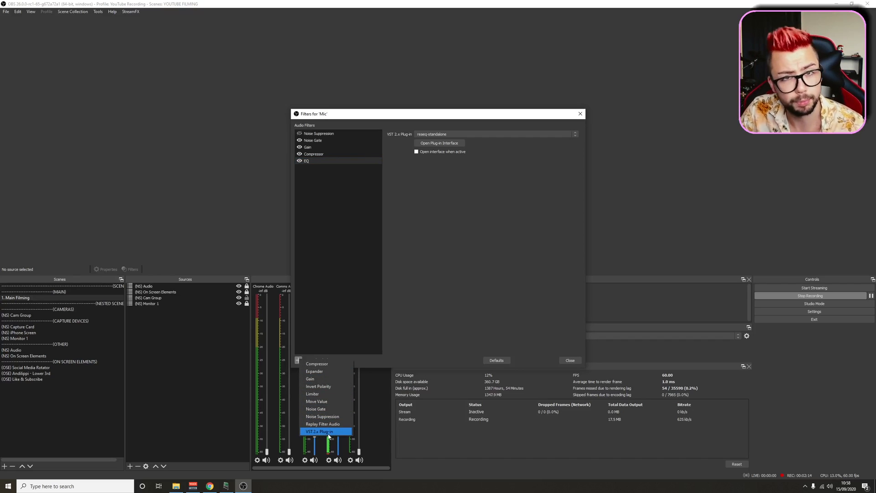
{"action": "left_click", "coordinate": [318, 431]}
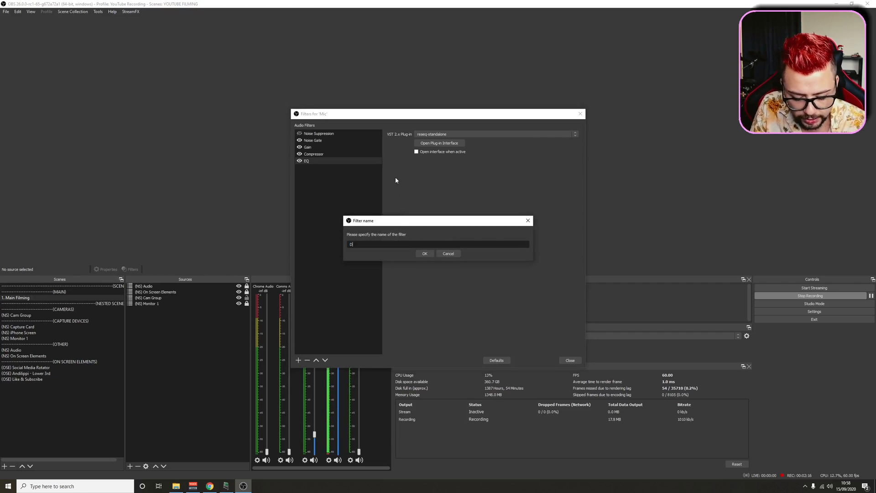
{"action": "type", "text": "eep"}
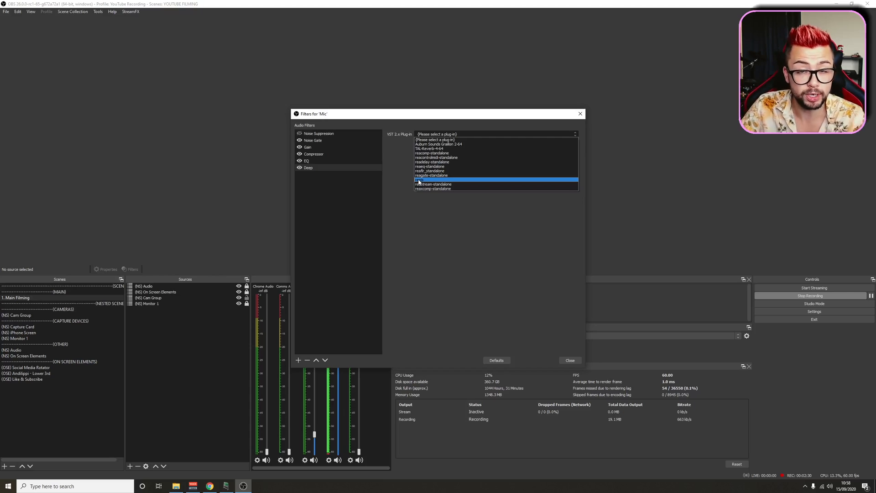
{"action": "left_click", "coordinate": [431, 179]}
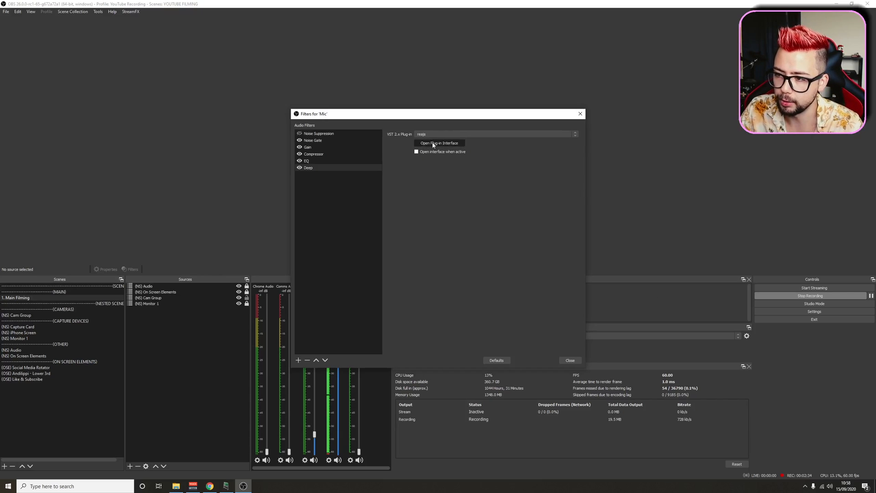
Step: Load the pitch/superpitch script into the Deep filter's ReaJS interface
{"action": "left_click", "coordinate": [440, 143]}
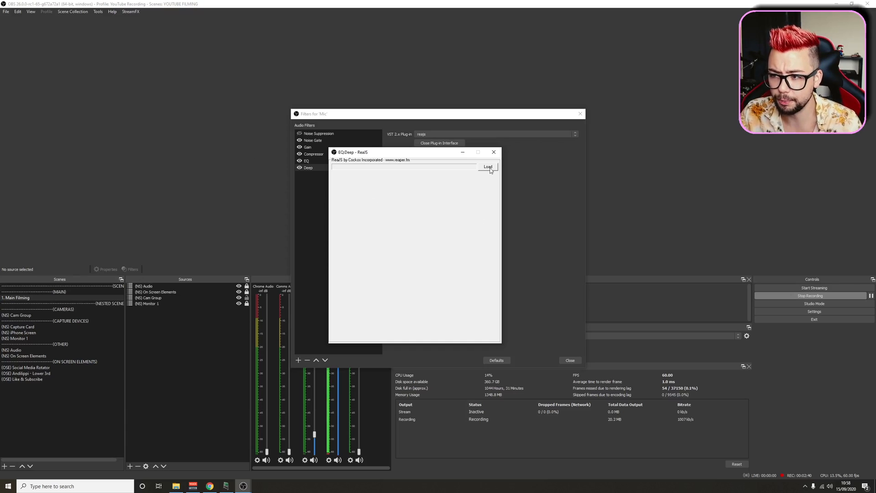
{"action": "left_click", "coordinate": [487, 167]}
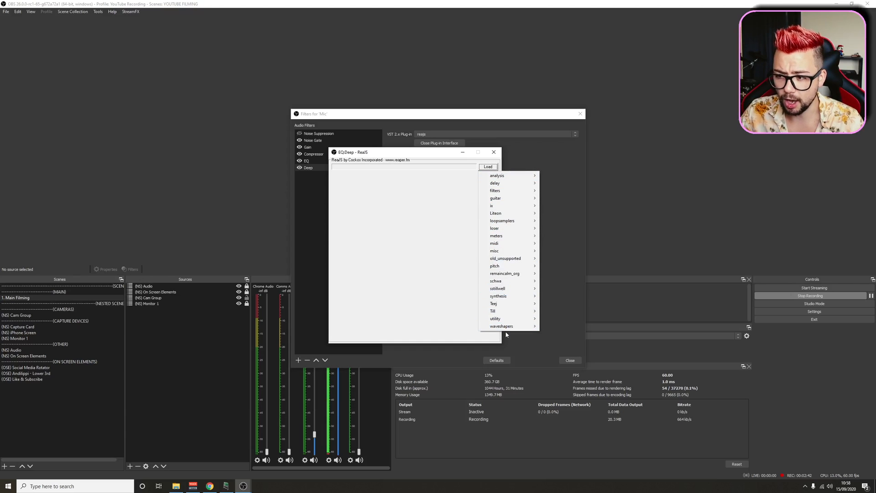
{"action": "mouse_move", "coordinate": [494, 229]}
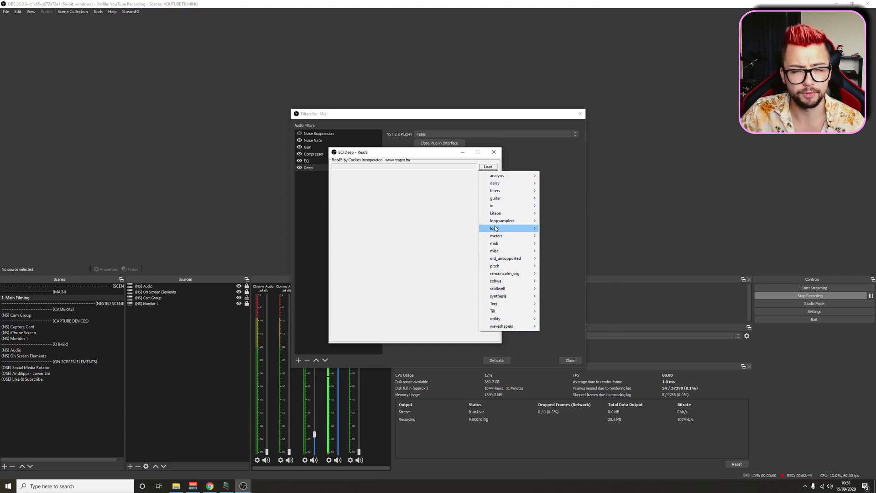
{"action": "mouse_move", "coordinate": [495, 235]}
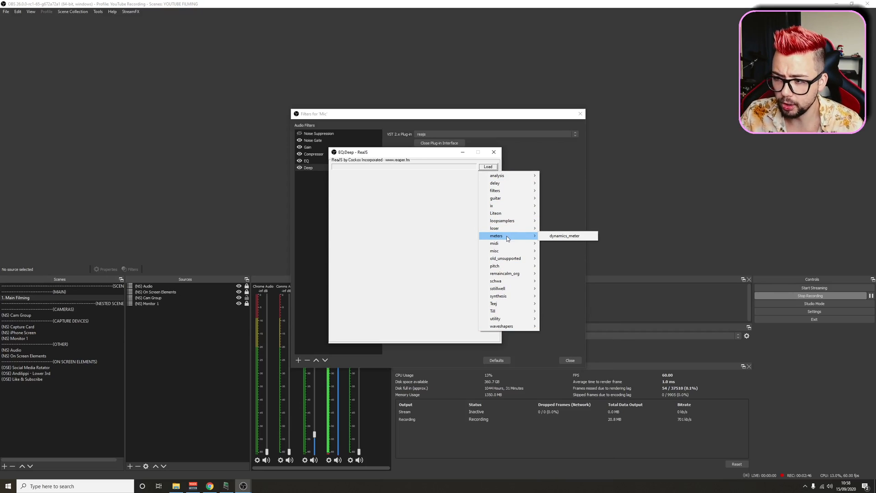
{"action": "mouse_move", "coordinate": [494, 266]}
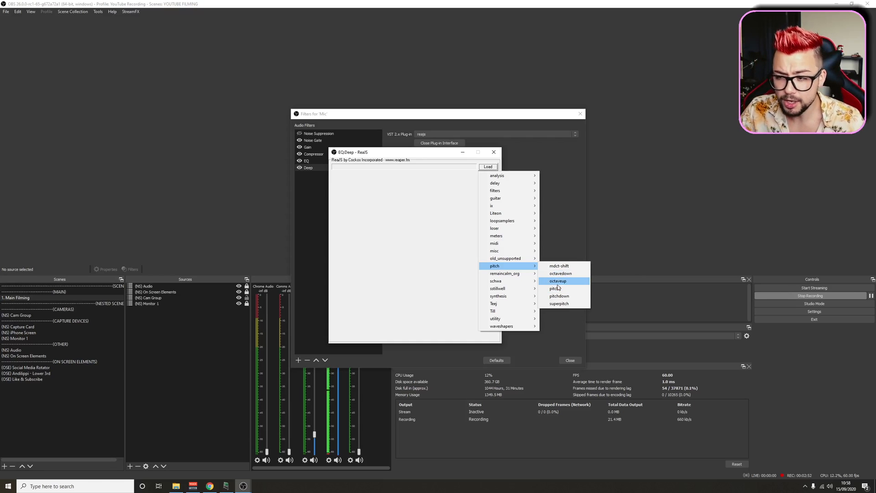
{"action": "mouse_move", "coordinate": [558, 304]}
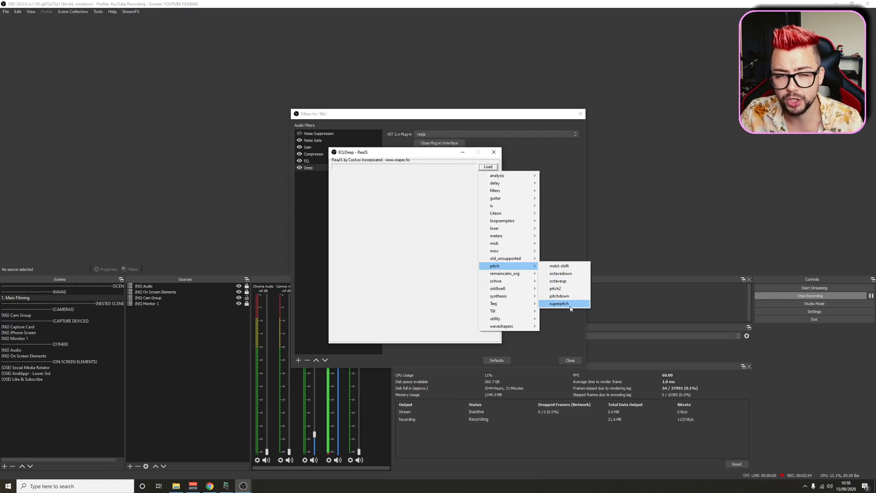
{"action": "left_click", "coordinate": [558, 303]}
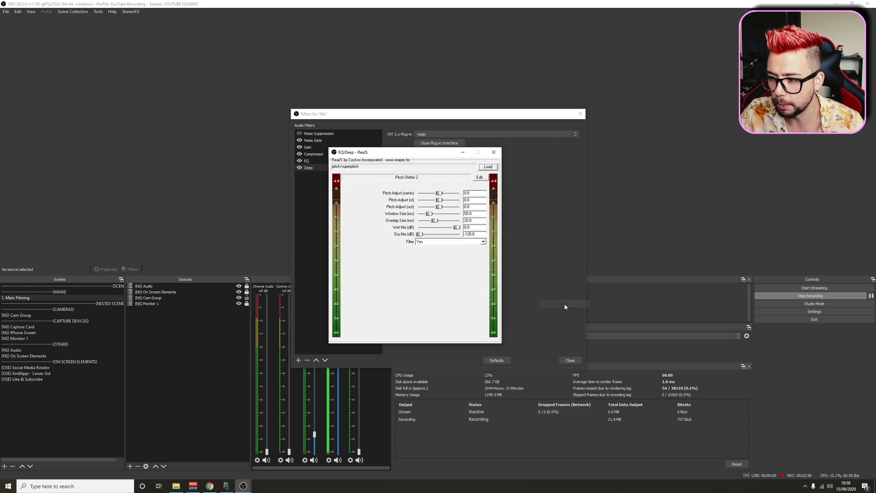
{"action": "mouse_move", "coordinate": [455, 211]}
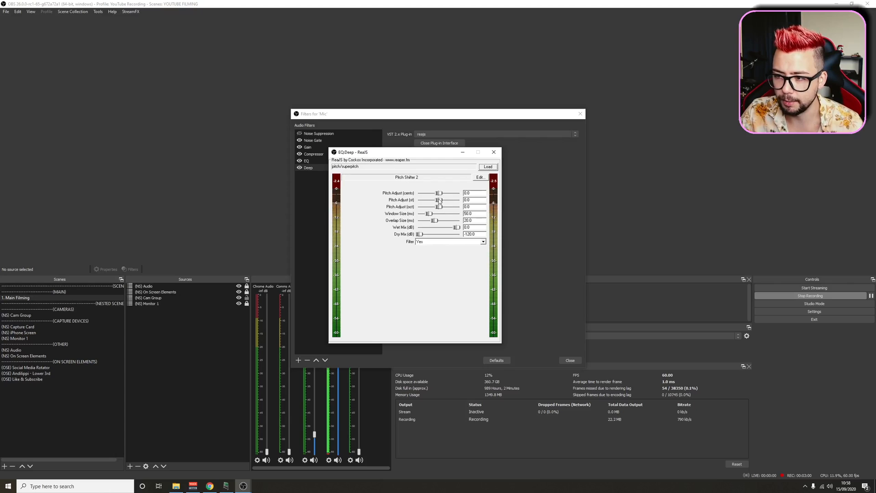
Step: Set superpitch's Pitch Adjust (oct) to -1.0 to lower the voice one octave
{"action": "left_click_drag", "start_coordinate": [438, 199], "coordinate": [437, 199]}
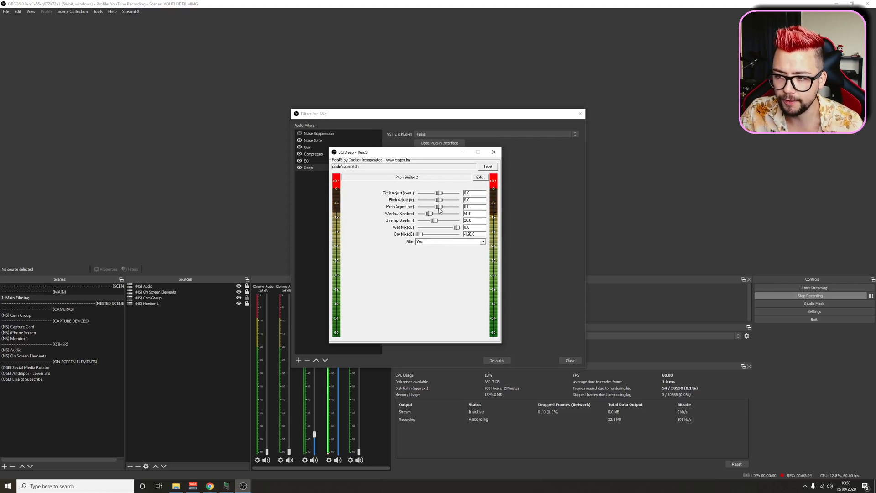
{"action": "left_click_drag", "start_coordinate": [439, 206], "coordinate": [435, 206]}
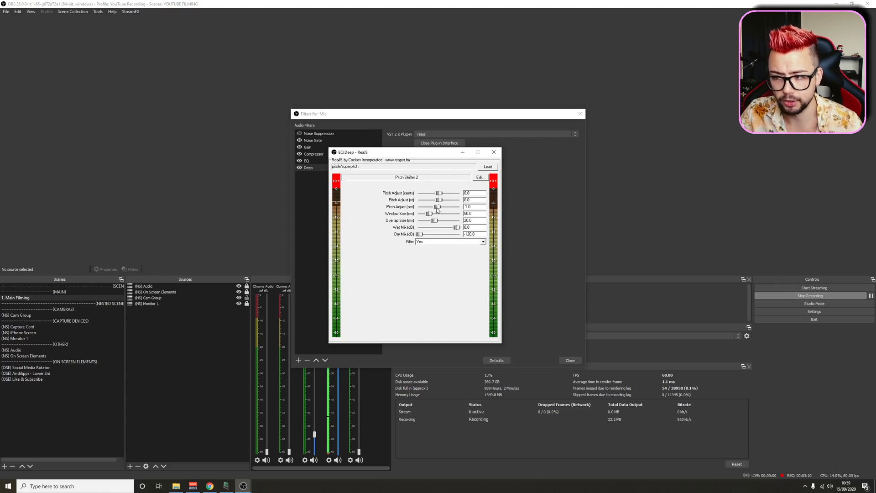
{"action": "left_click_drag", "start_coordinate": [437, 206], "coordinate": [441, 206]}
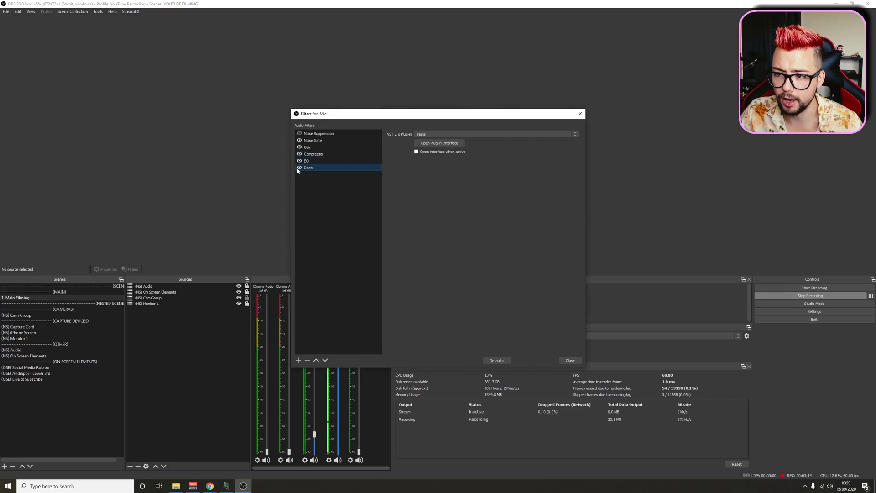
Step: Disable Deep, add a reajs VST 2.x filter named 'Distortion', and open its interface
{"action": "left_click", "coordinate": [300, 167]}
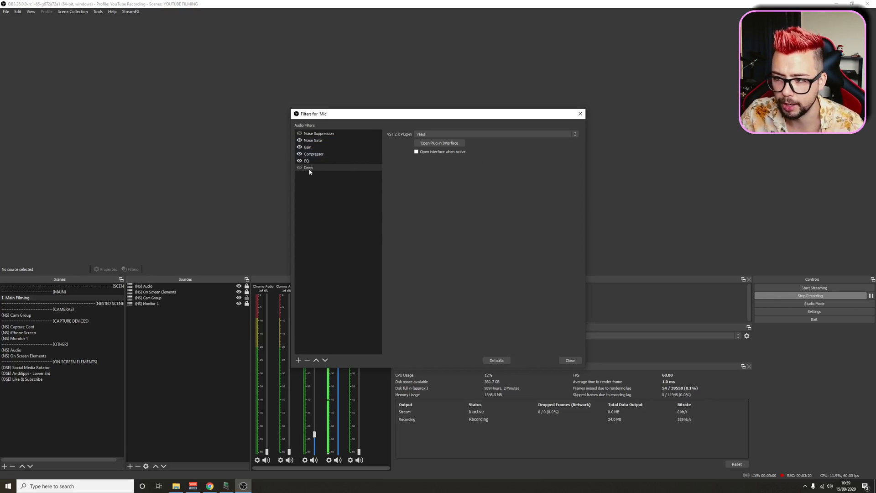
{"action": "left_click", "coordinate": [298, 360]}
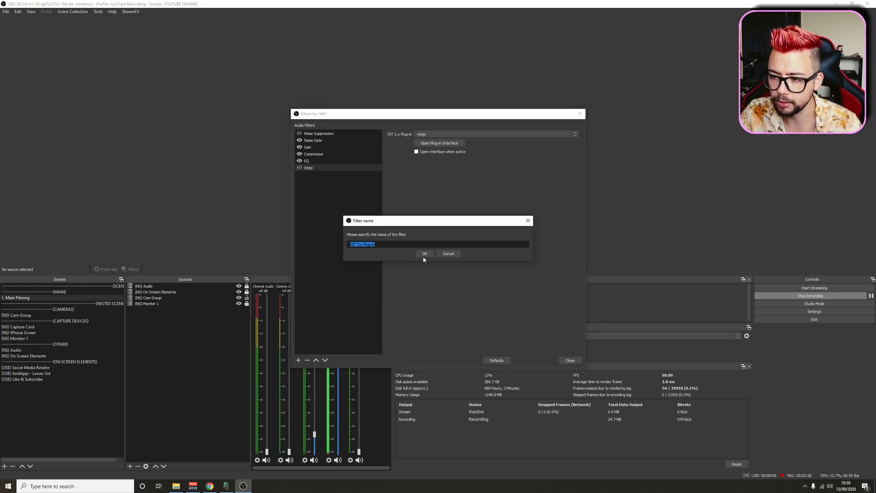
{"action": "type", "text": "Disto"}
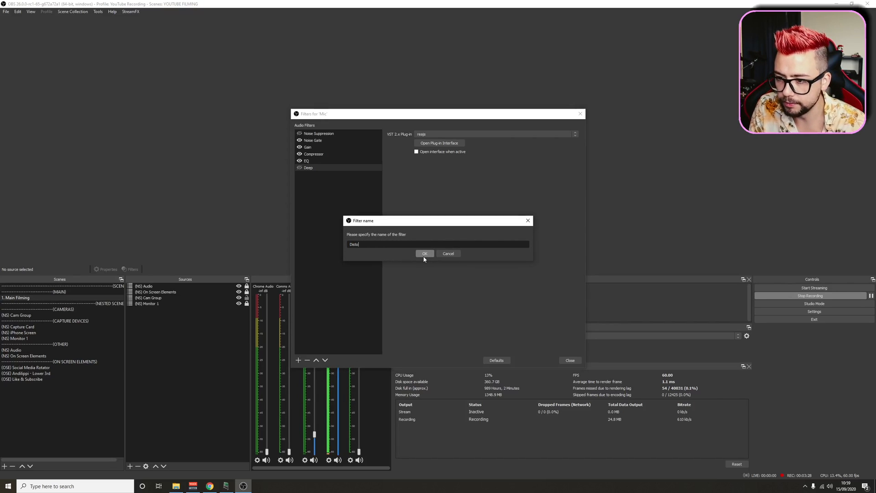
{"action": "left_click", "coordinate": [425, 253]}
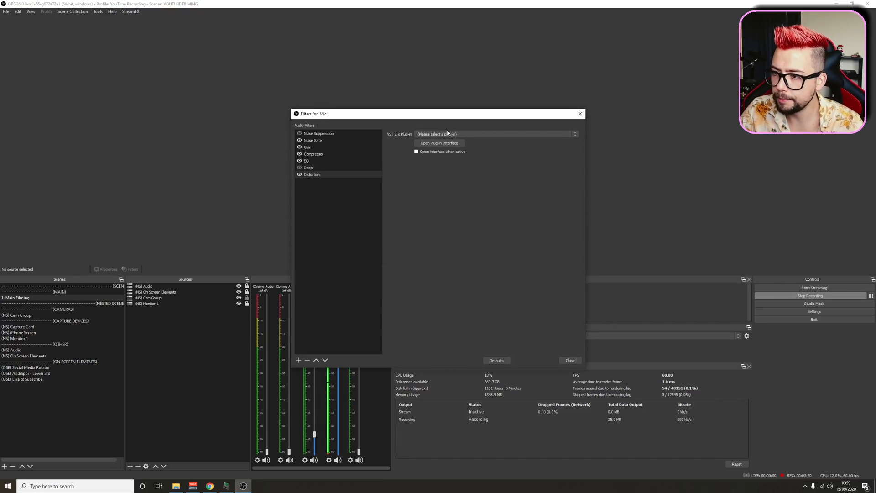
{"action": "left_click", "coordinate": [494, 133]}
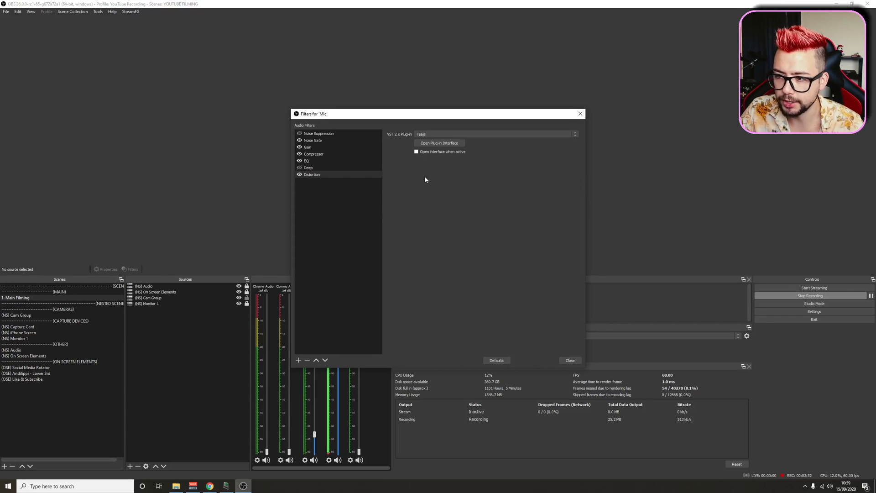
{"action": "left_click", "coordinate": [439, 143]}
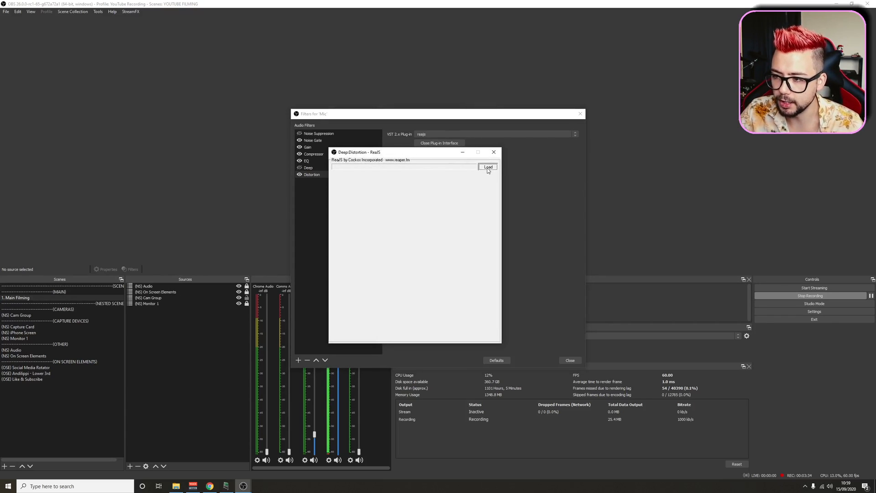
Step: Load guitar/distort-fuzz, raise Dry Mix, set Channel Mode to Stereo, and close ReaJS
{"action": "left_click", "coordinate": [487, 167]}
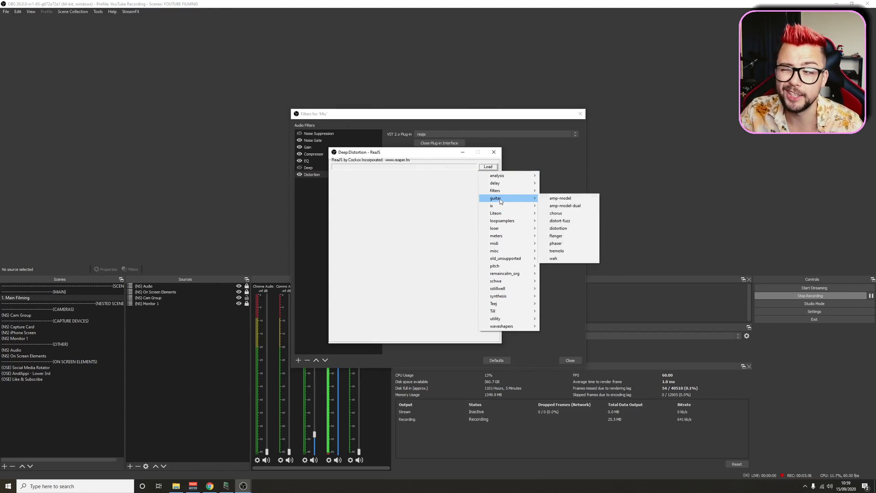
{"action": "mouse_move", "coordinate": [502, 202]}
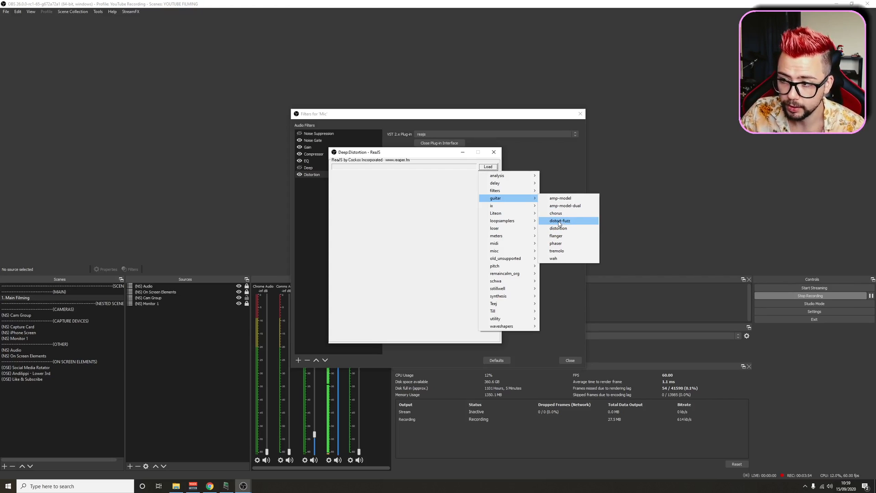
{"action": "left_click", "coordinate": [559, 220]}
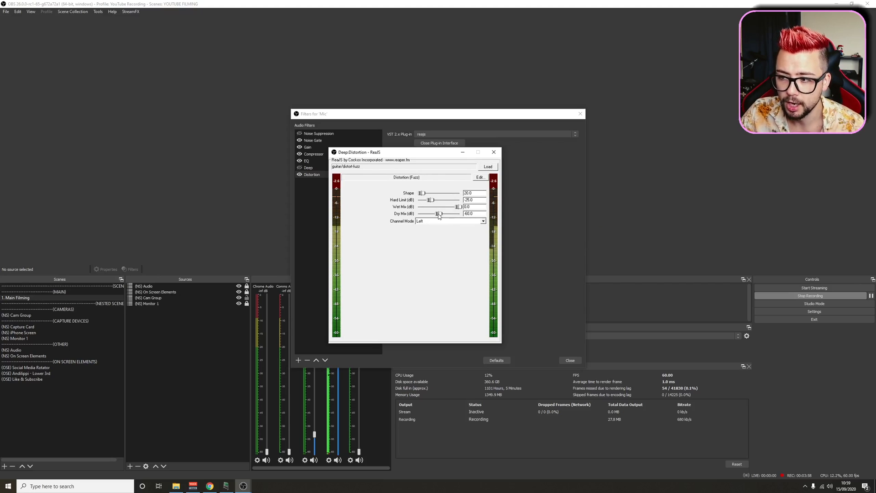
{"action": "left_click_drag", "start_coordinate": [433, 213], "coordinate": [459, 213]}
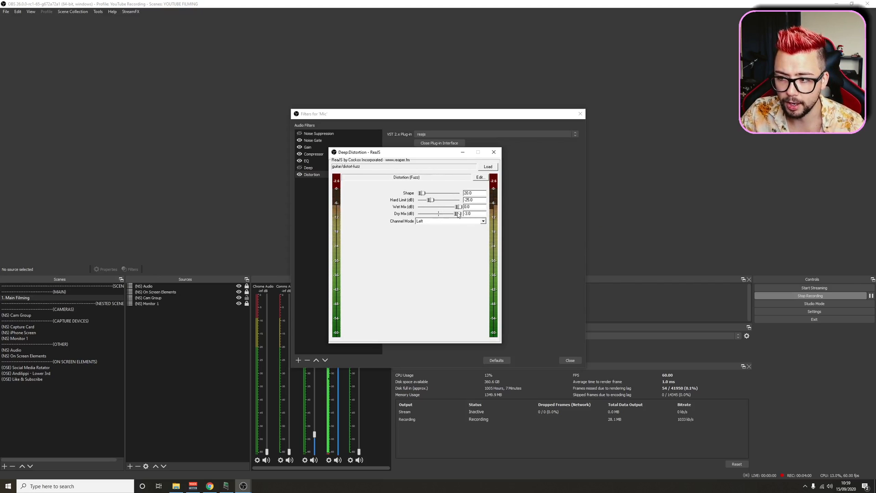
{"action": "left_click", "coordinate": [450, 221]}
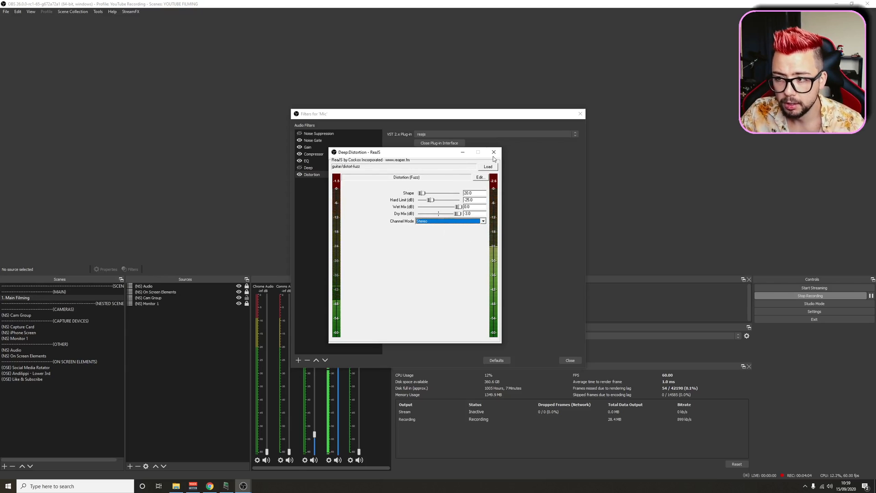
{"action": "left_click", "coordinate": [493, 152]}
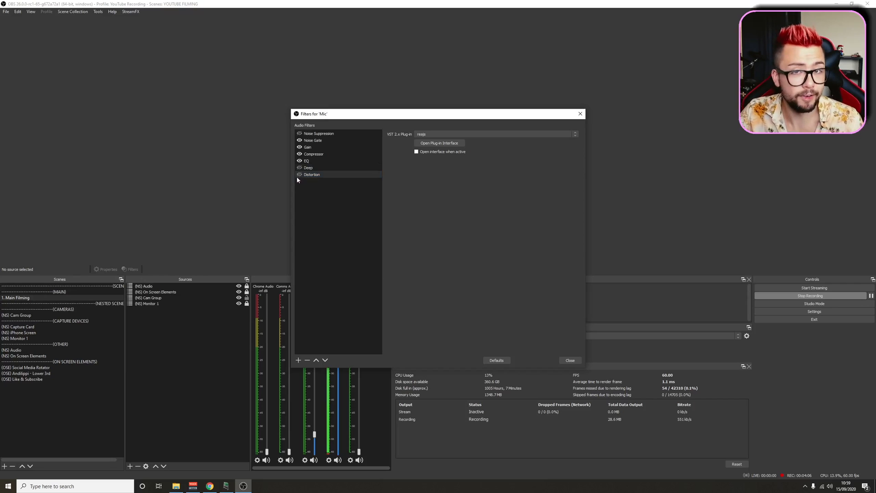